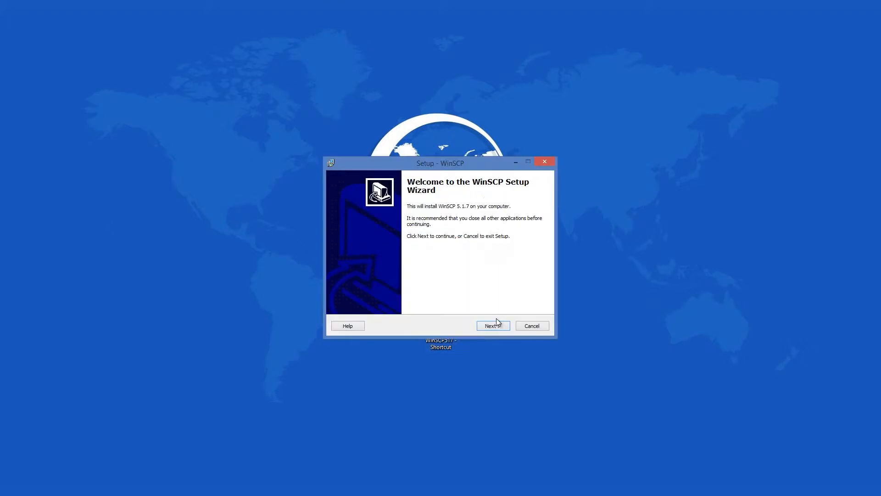
- Accept the license, keep the Typical installation and start installing WinSCP 5.1.7
left_click(492, 325)
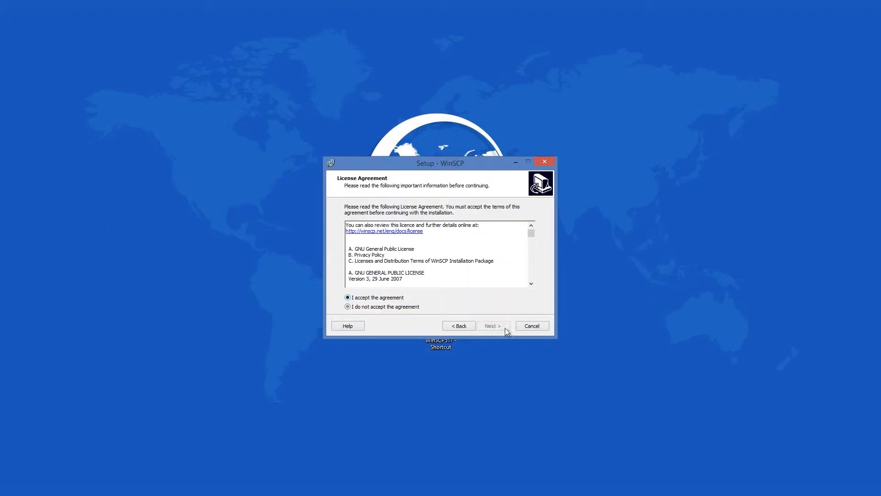
left_click(492, 325)
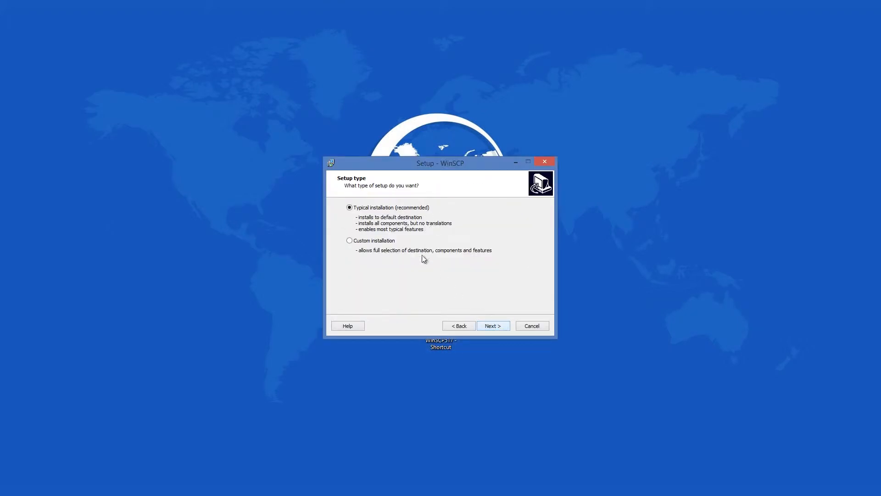
left_click(492, 324)
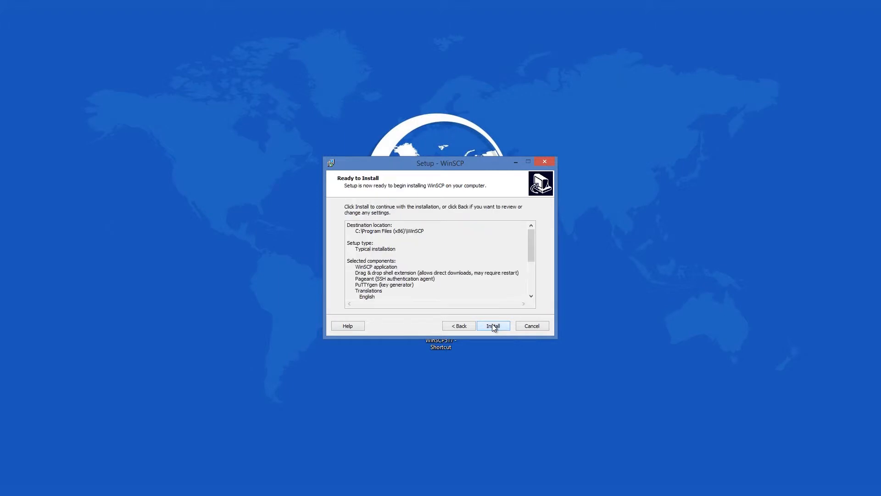
left_click(493, 326)
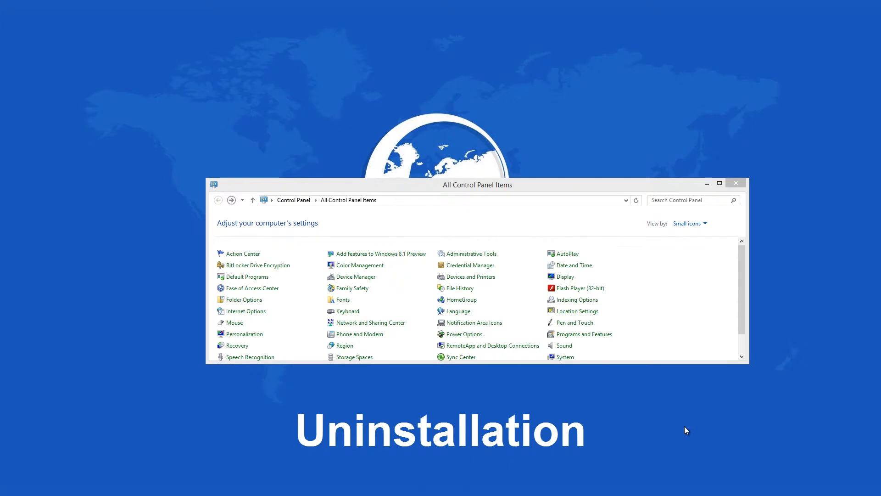
mouse_move(584, 334)
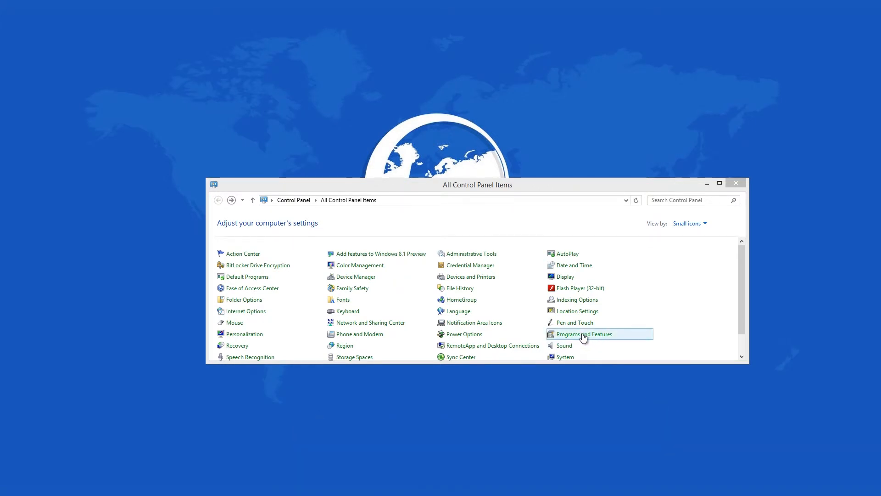
- Show the installed programs list and locate WinSCP 5.1.7 in it
left_click(584, 335)
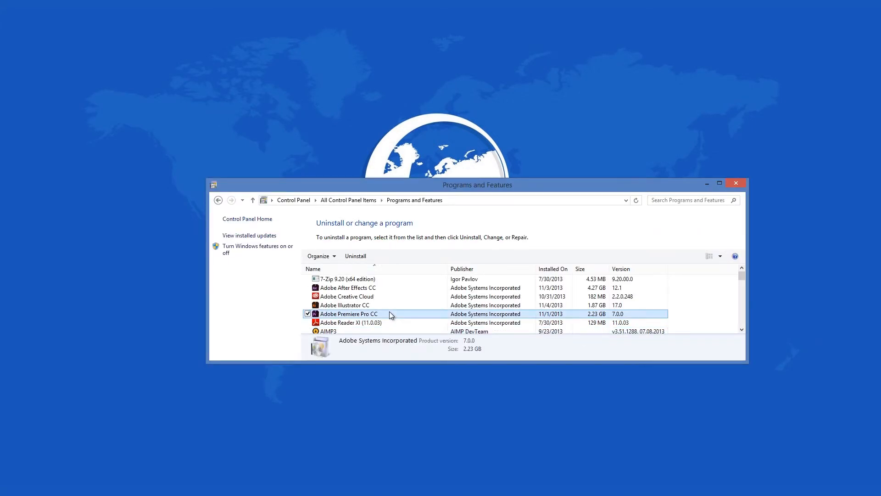
scroll("down", 3)
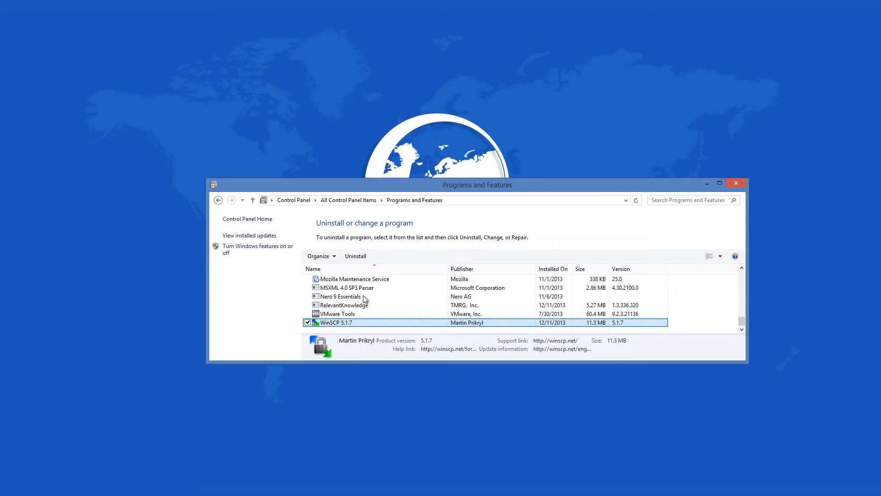
mouse_move(355, 256)
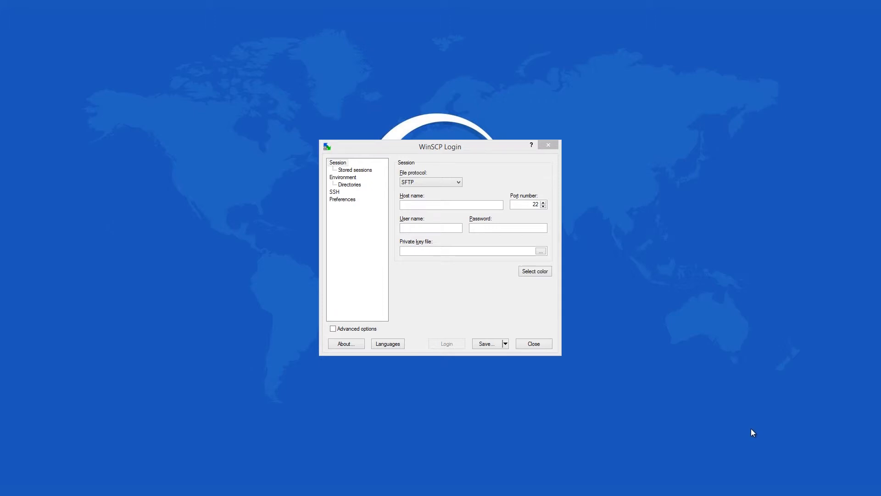
mouse_move(430, 183)
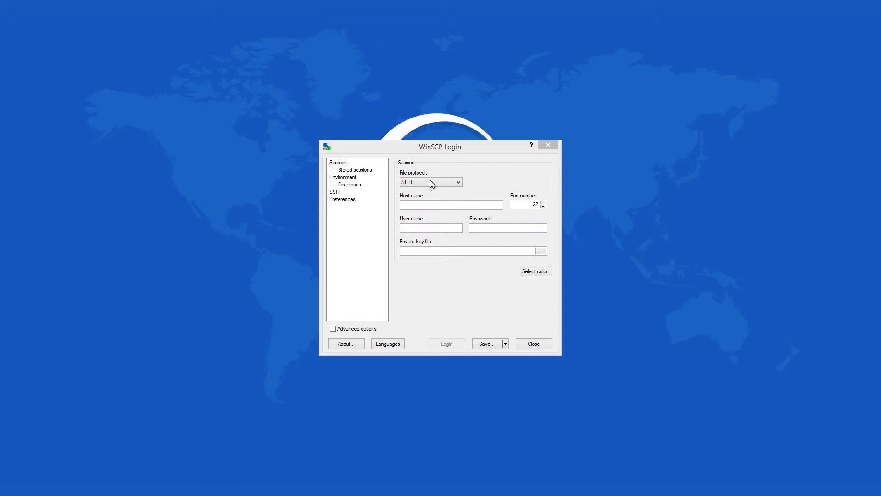
mouse_move(485, 280)
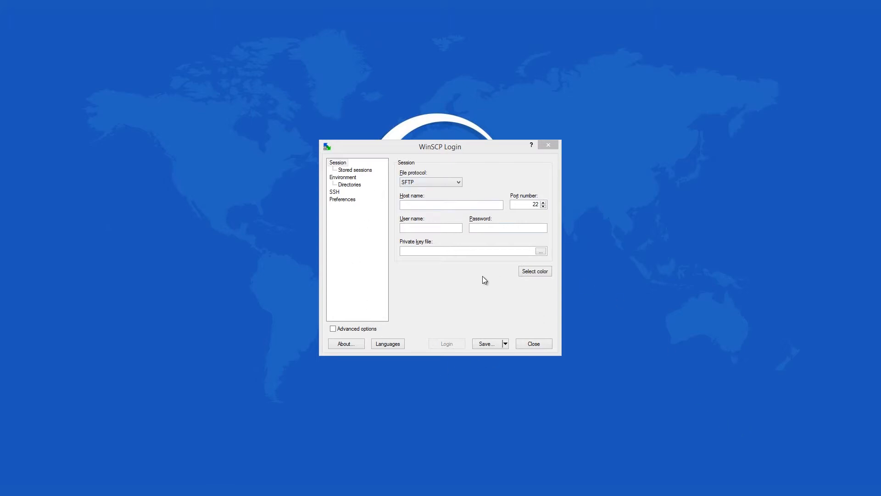
- Enable Advanced options in the WinSCP Login dialog to reveal the extra settings pages
left_click(332, 329)
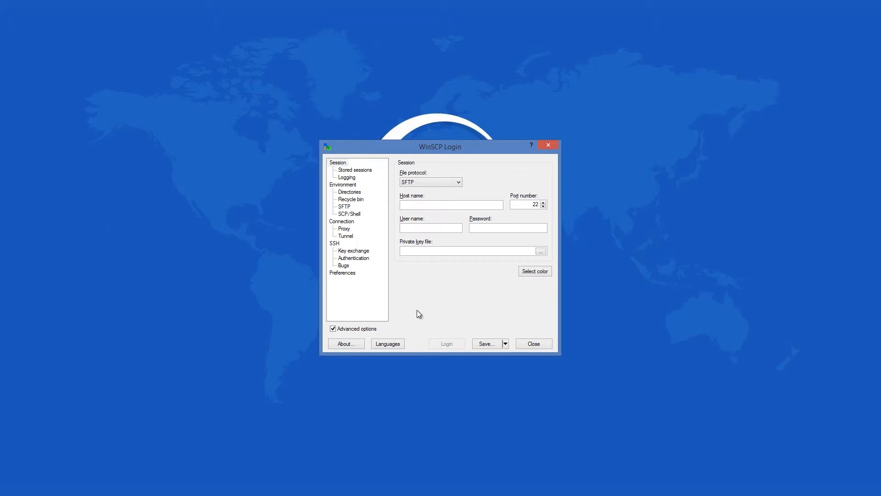
mouse_move(401, 340)
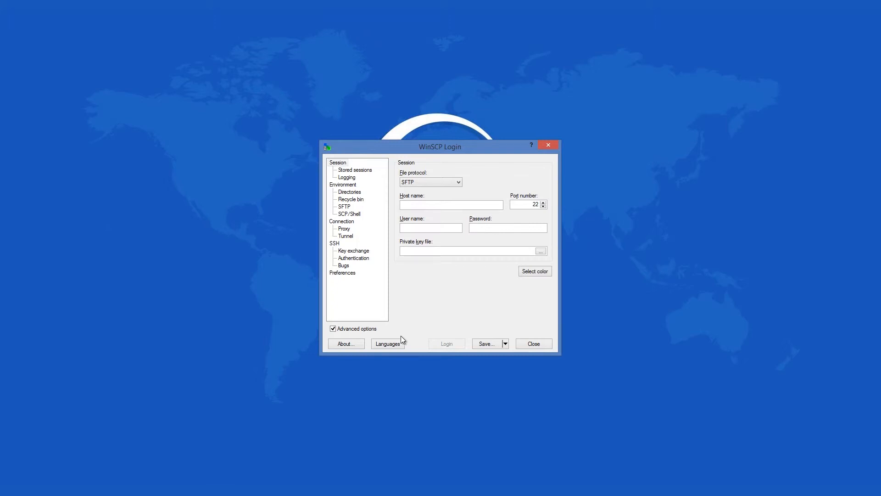
- Check the available interface languages from the Languages menu
left_click(387, 343)
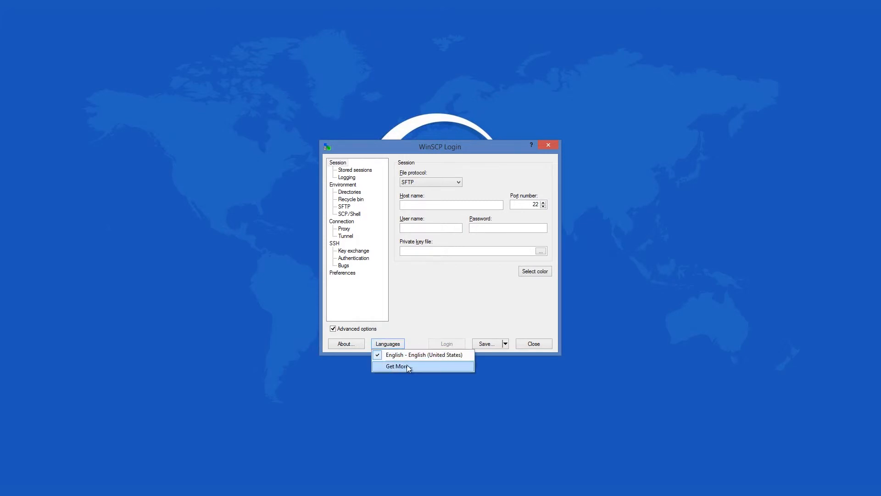
mouse_move(434, 369)
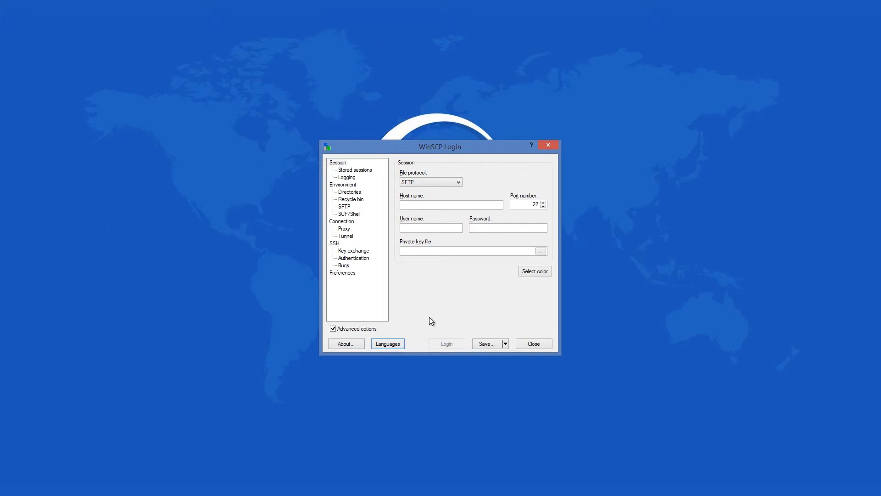
left_click(504, 343)
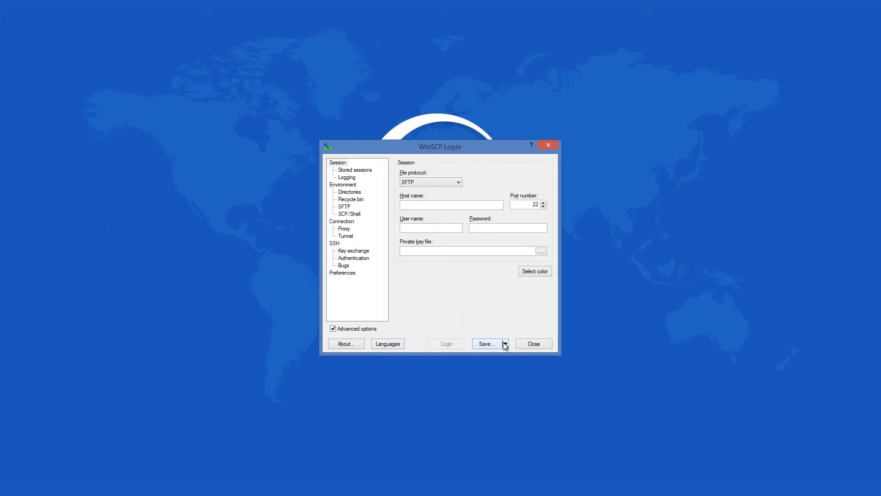
left_click(354, 170)
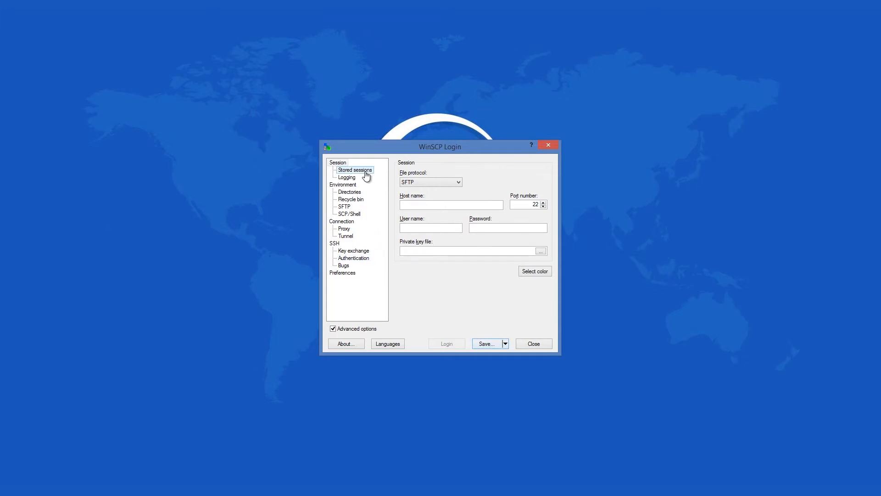
- Browse the Logging, Environment, Directories and Recycle bin settings pages
left_click(347, 178)
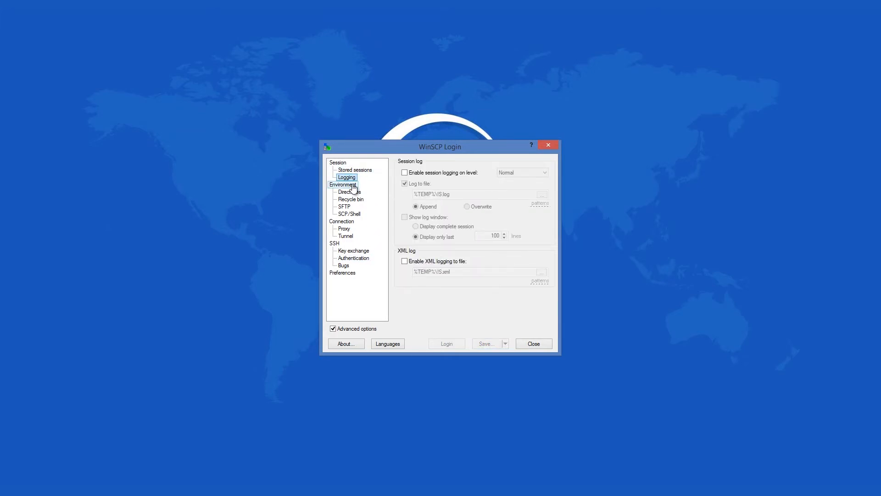
left_click(343, 184)
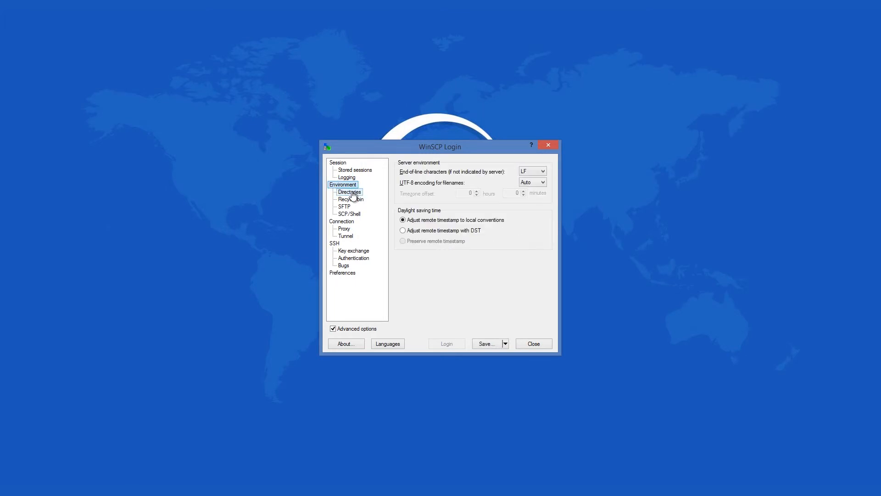
left_click(349, 192)
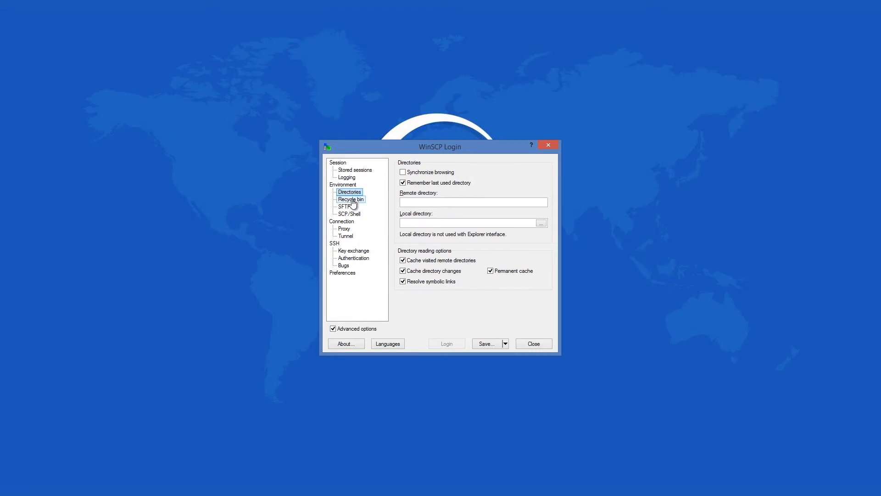
left_click(349, 199)
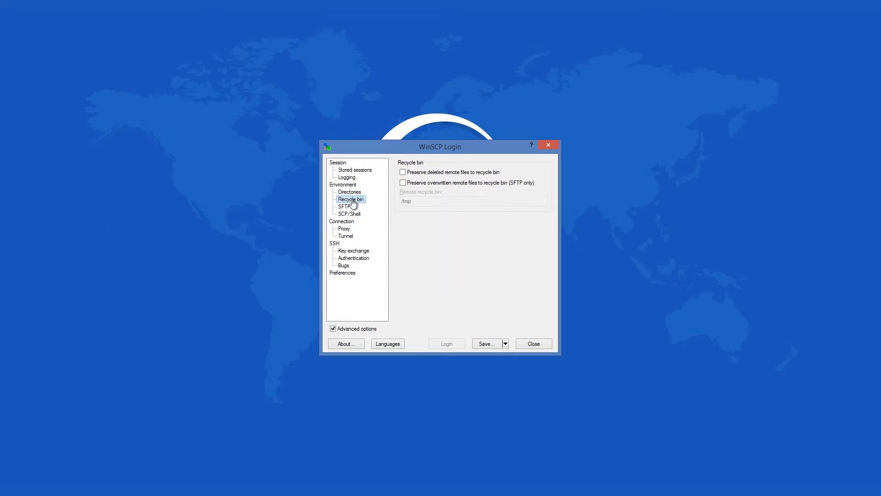
left_click(446, 344)
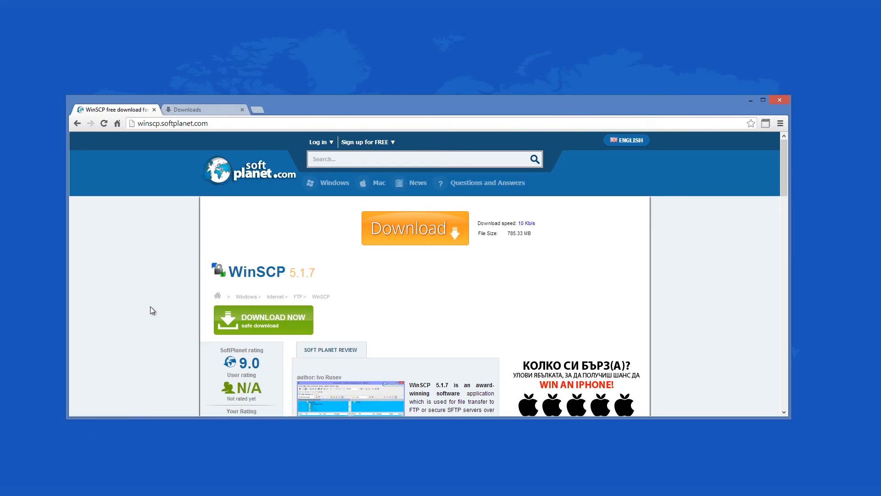
scroll("down", 3)
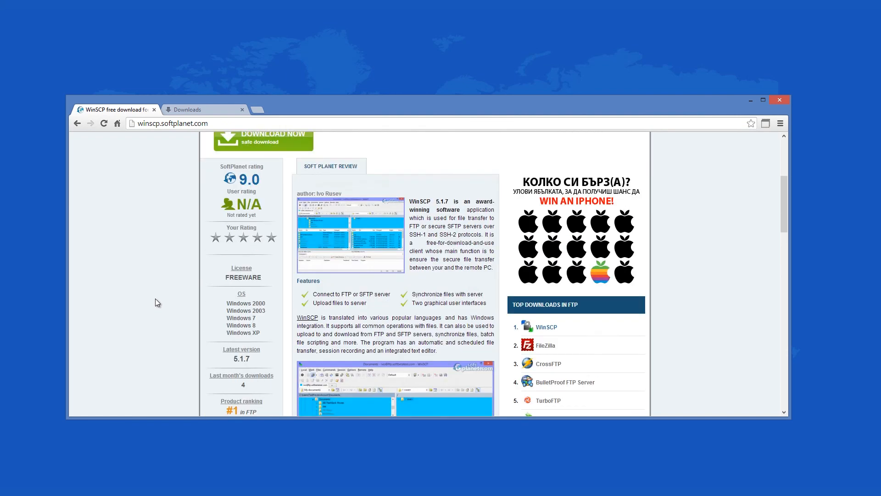
scroll("up", 3)
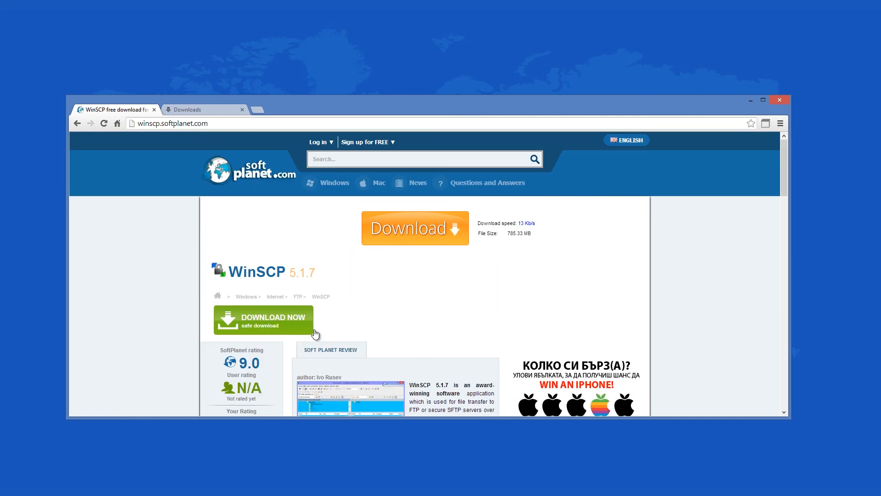
mouse_move(323, 311)
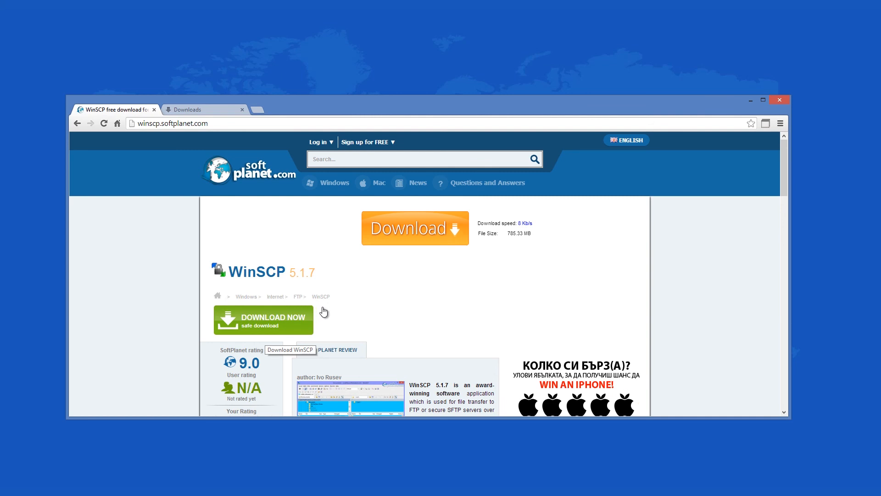